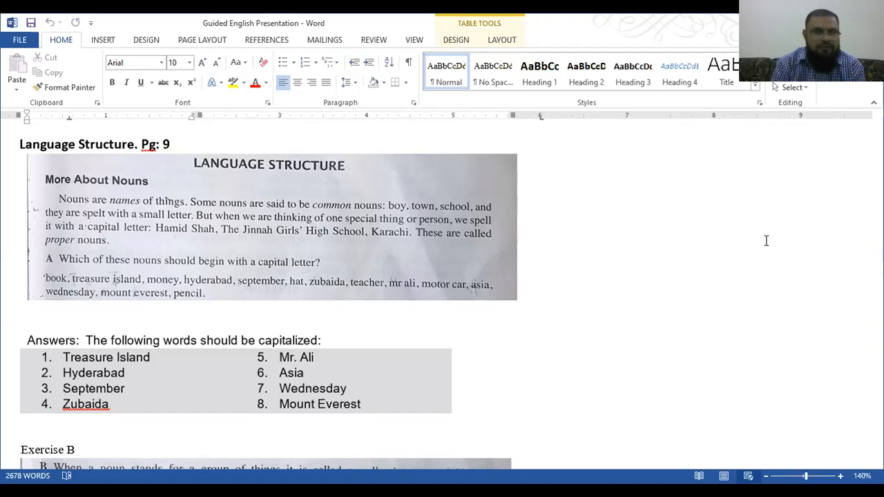
Scroll down to Exercise B on collective nouns and its Answer Key table.
scroll(down, 3)
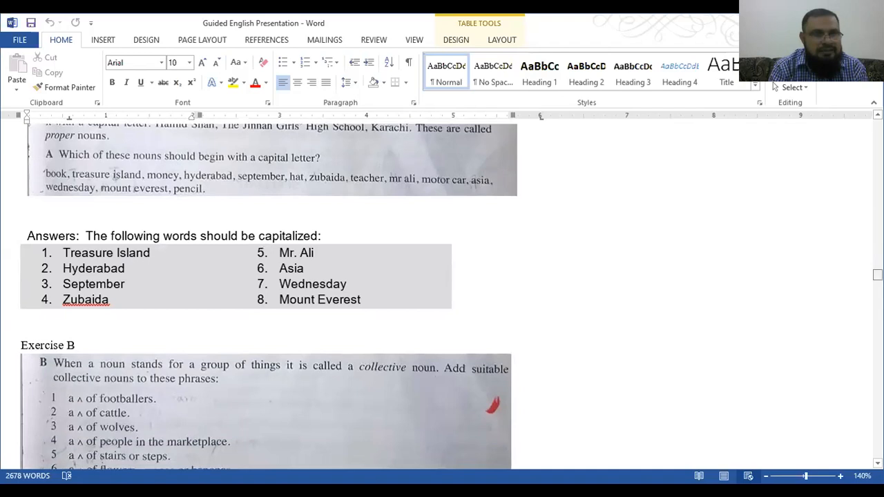
scroll(down, 3)
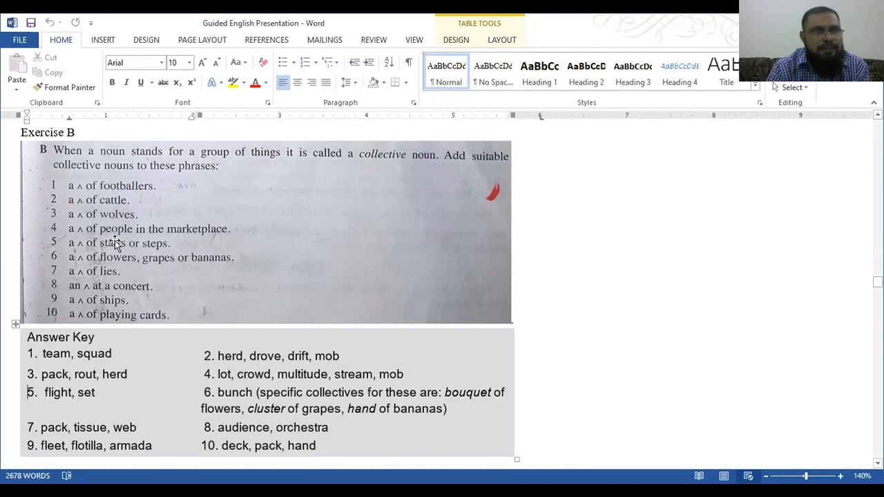
mouse_move(95, 268)
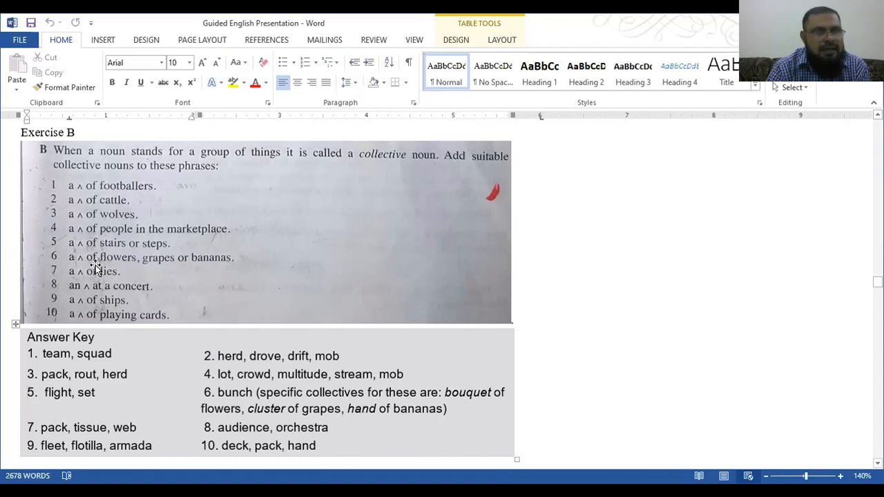
mouse_move(198, 271)
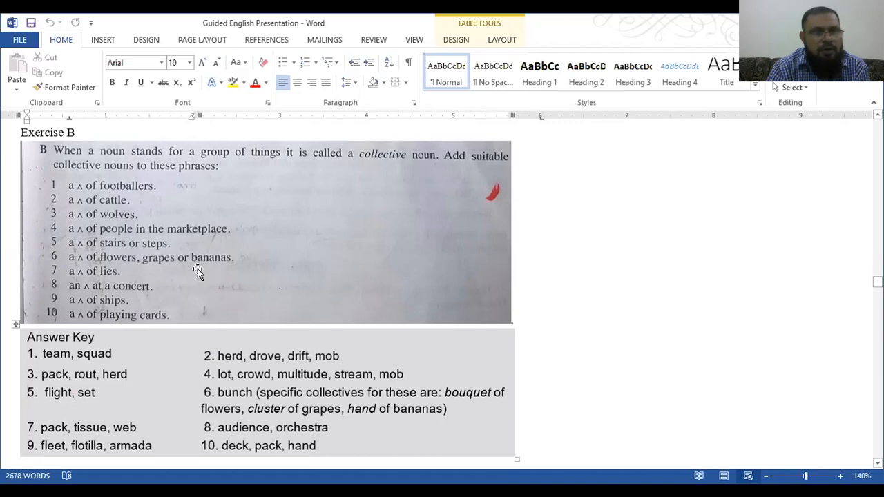
mouse_move(89, 290)
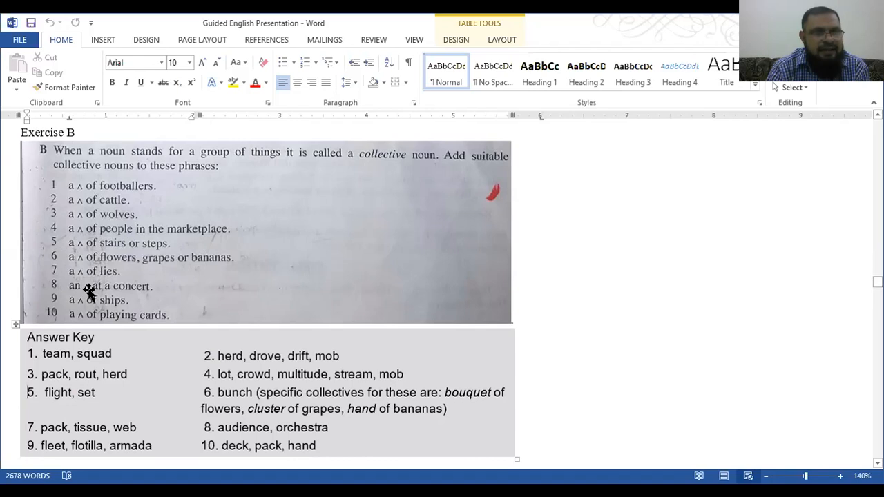
mouse_move(69, 325)
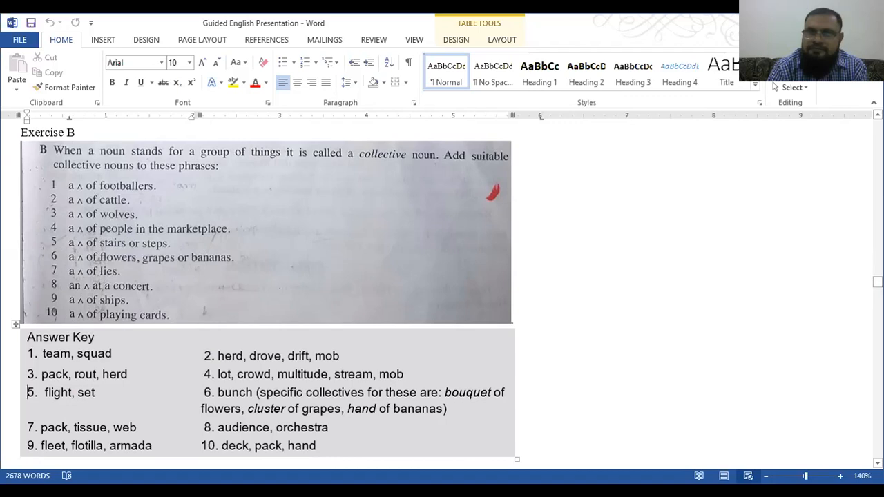
mouse_move(78, 219)
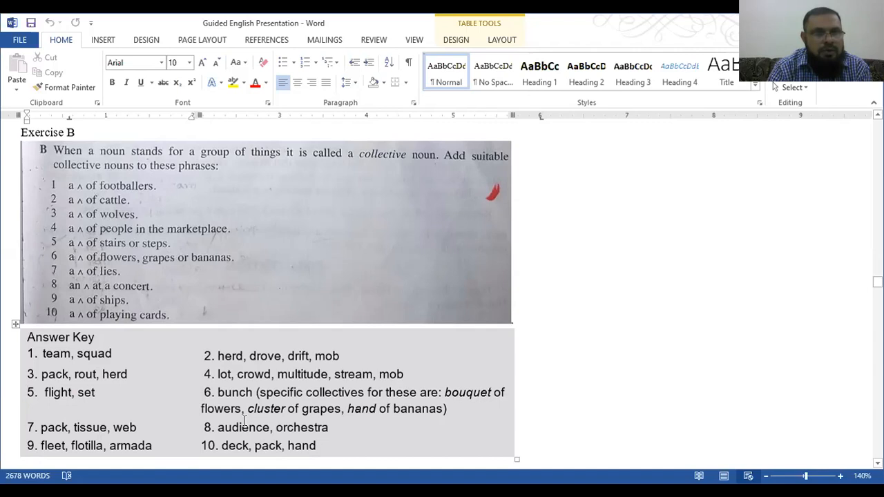
mouse_move(315, 357)
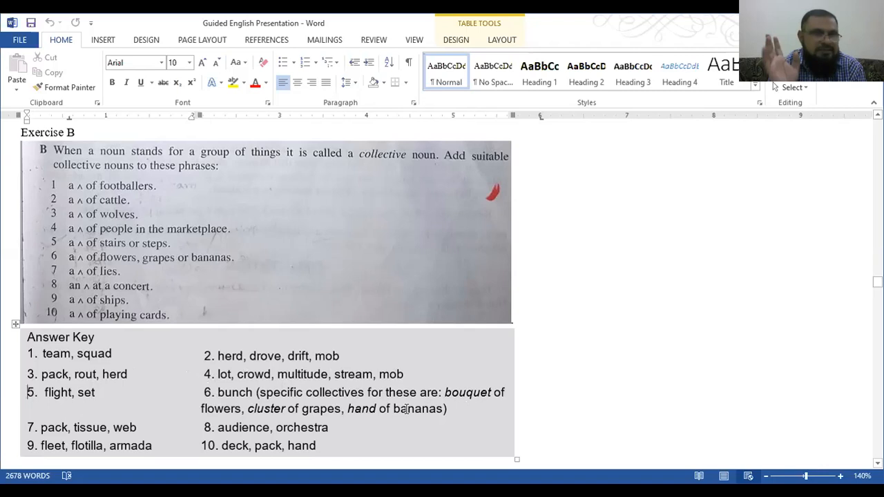
mouse_move(294, 408)
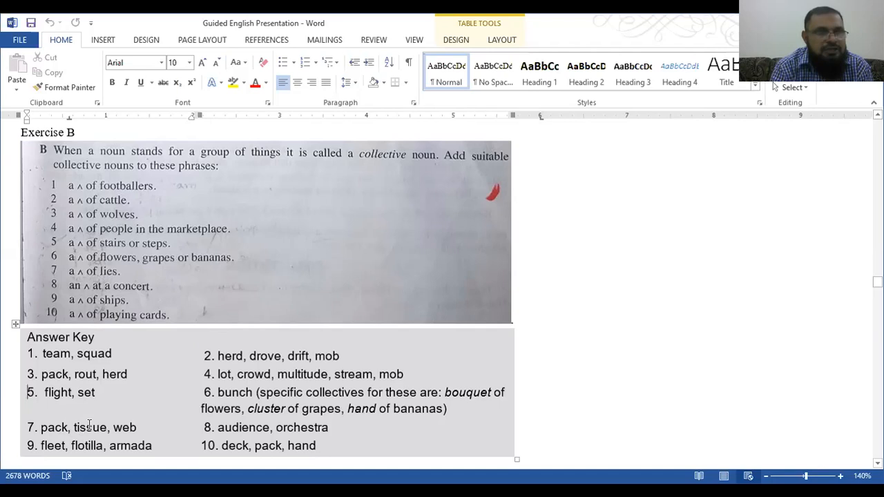
mouse_move(190, 438)
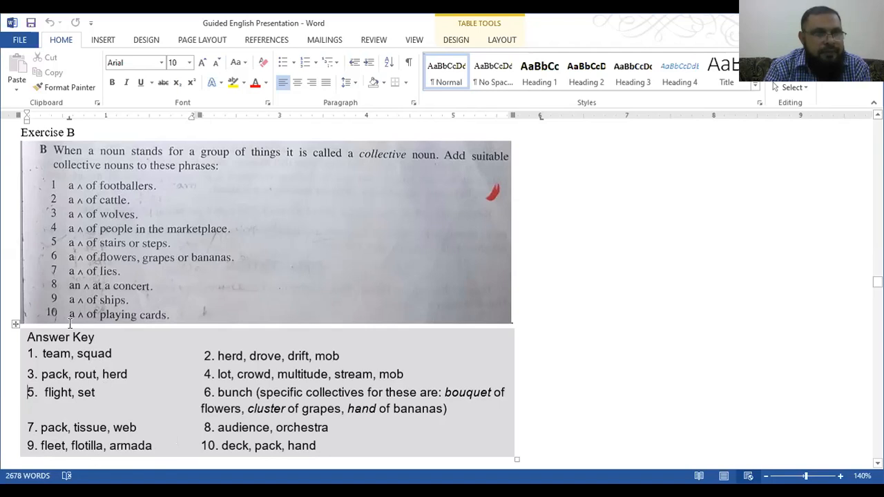
mouse_move(490, 82)
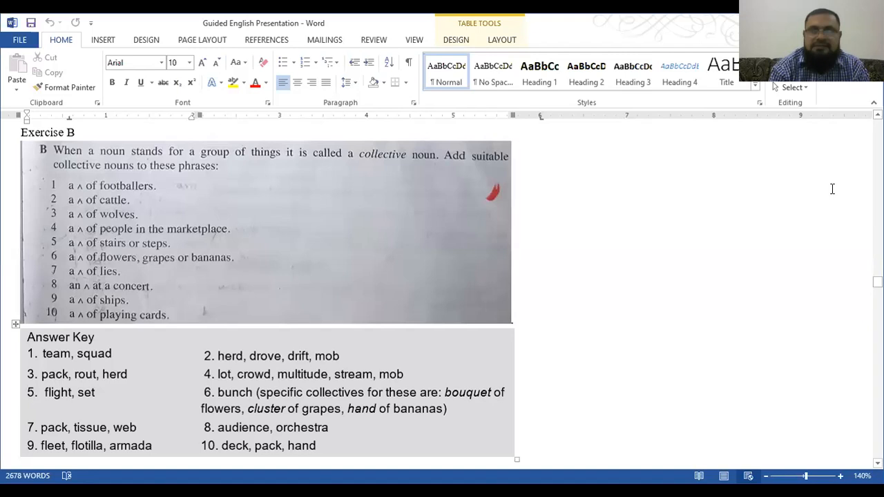
Scroll past Exercise B to Exercise C's abstract-noun answer key, sadness through suspicion.
scroll(down, 3)
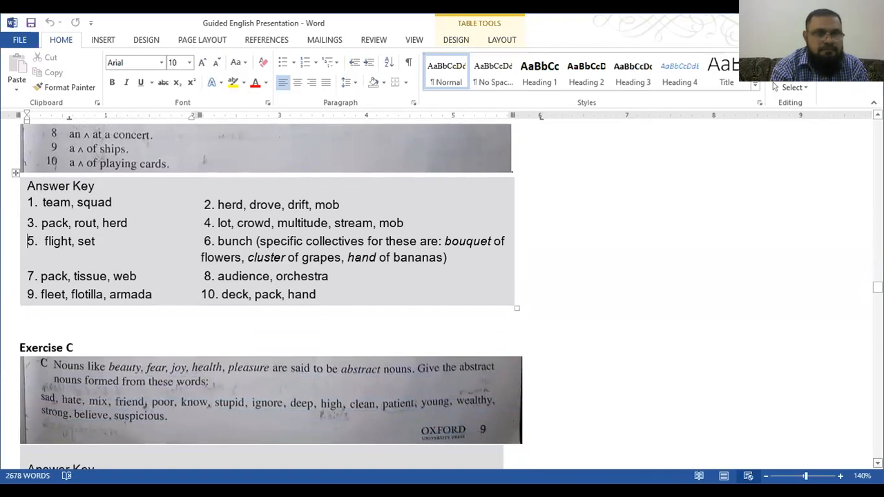
scroll(down, 3)
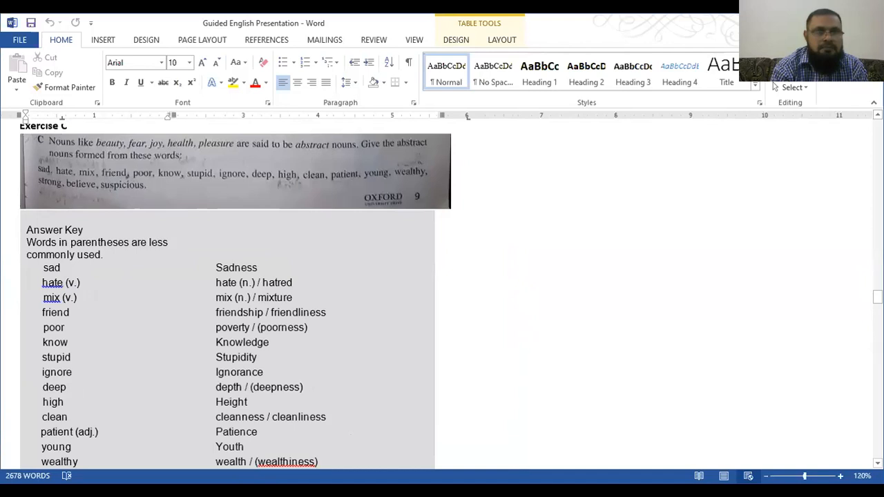
scroll(down, 3)
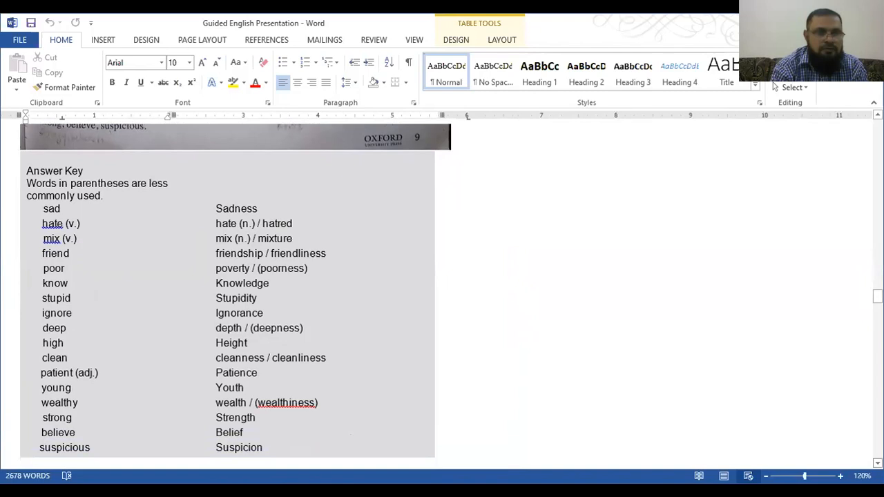
scroll(up, 3)
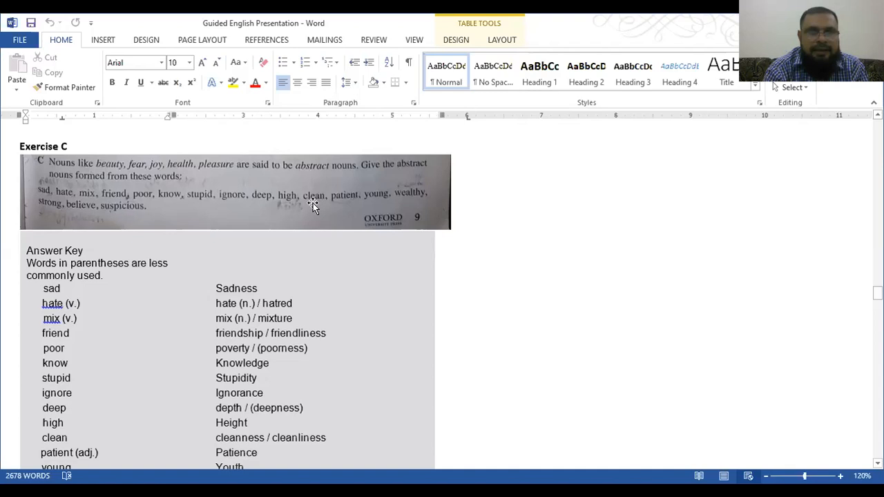
mouse_move(195, 234)
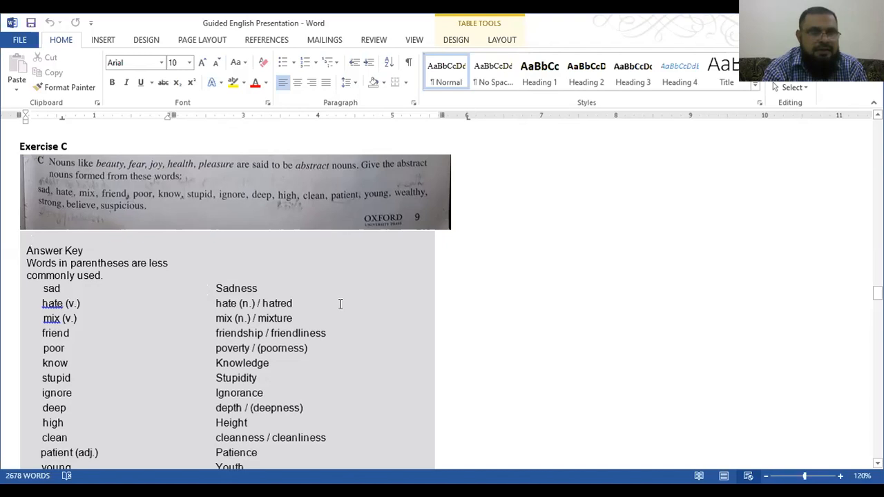
mouse_move(388, 318)
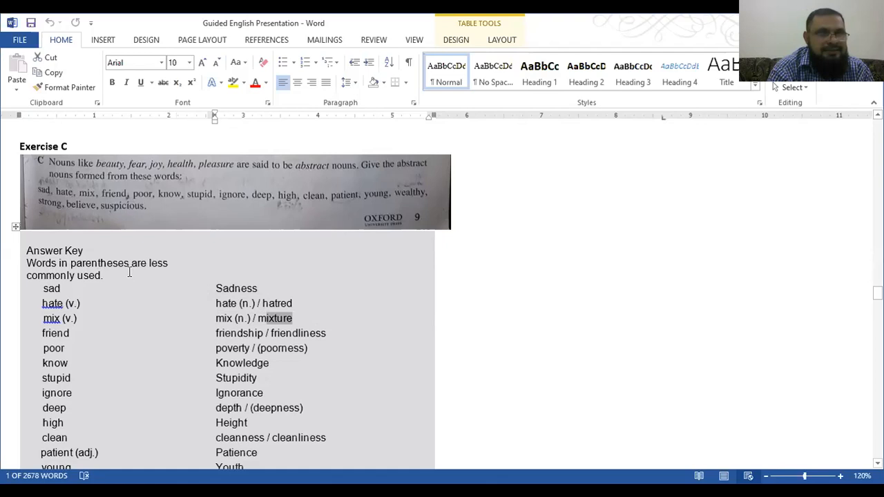
mouse_move(496, 397)
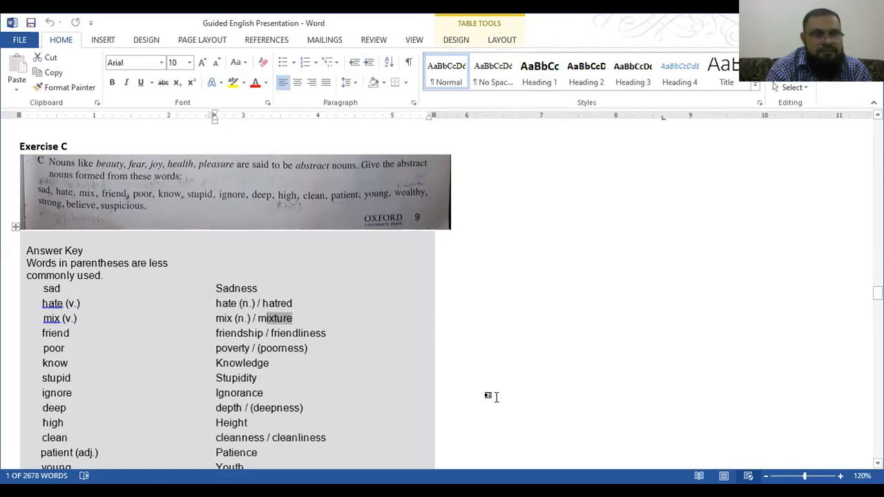
scroll(down, 3)
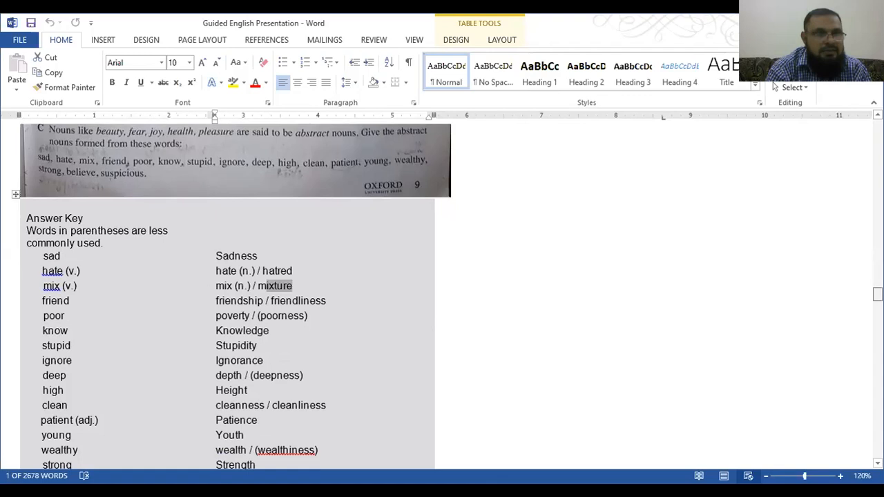
scroll(down, 3)
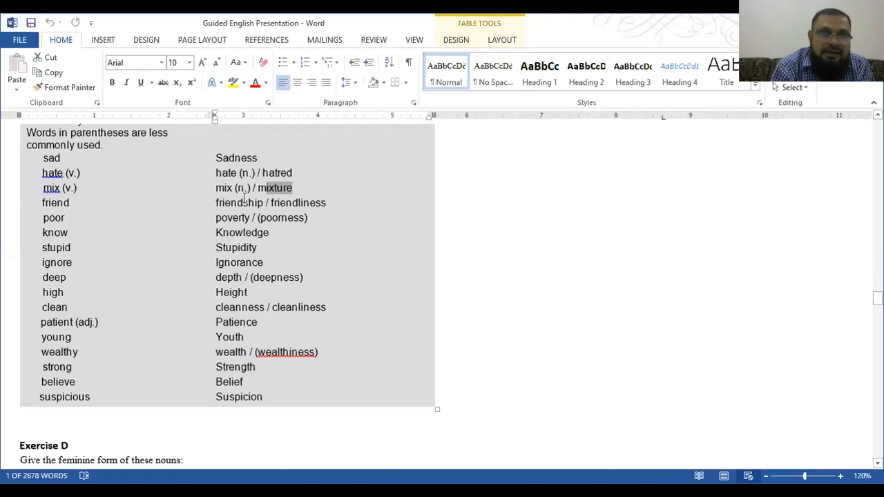
mouse_move(260, 193)
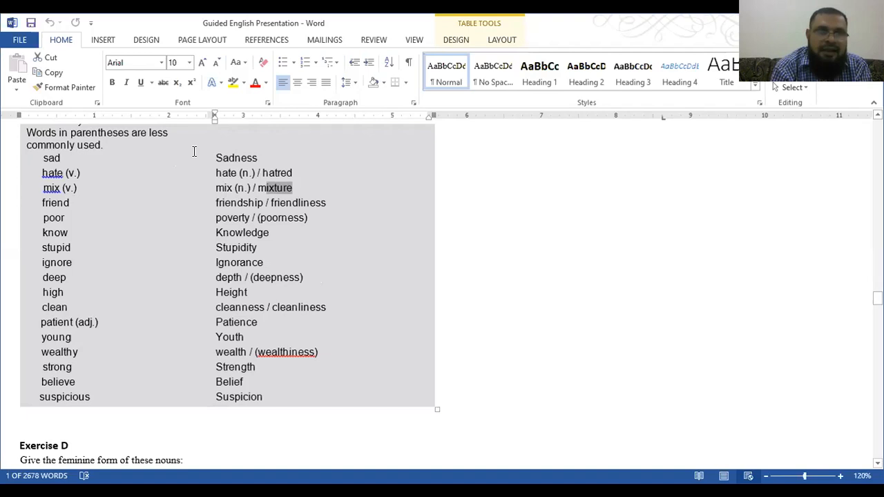
mouse_move(47, 222)
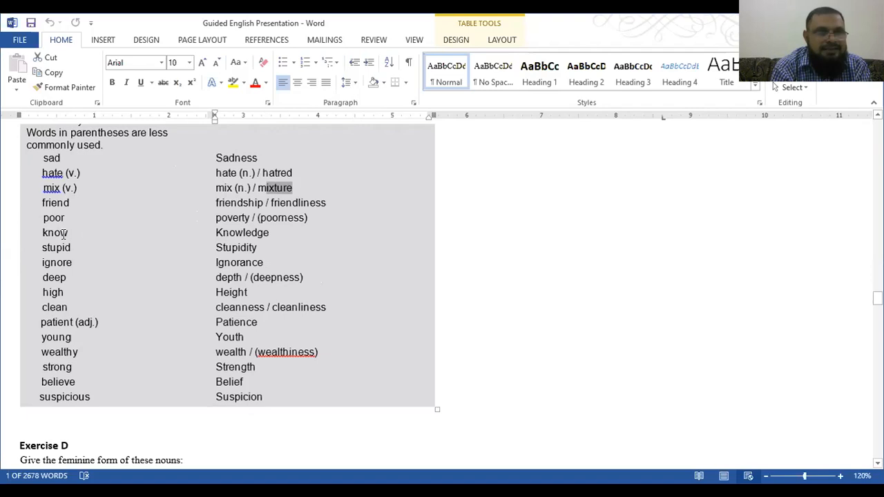
mouse_move(144, 227)
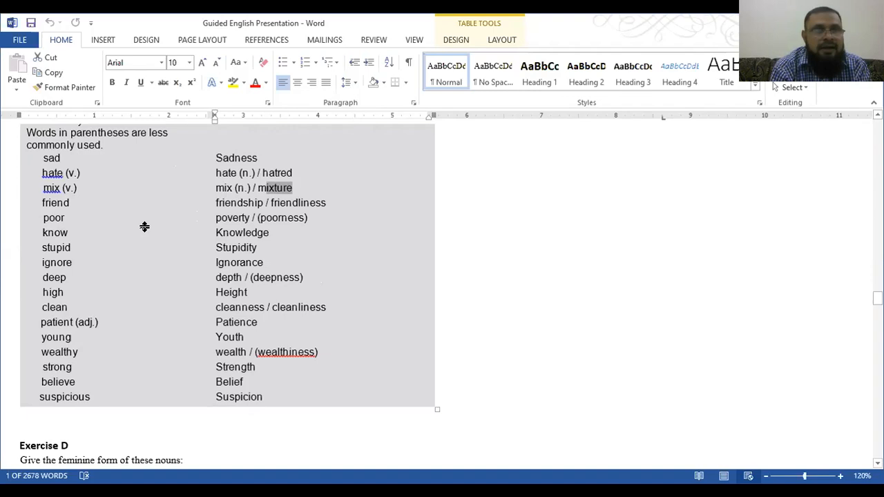
mouse_move(379, 282)
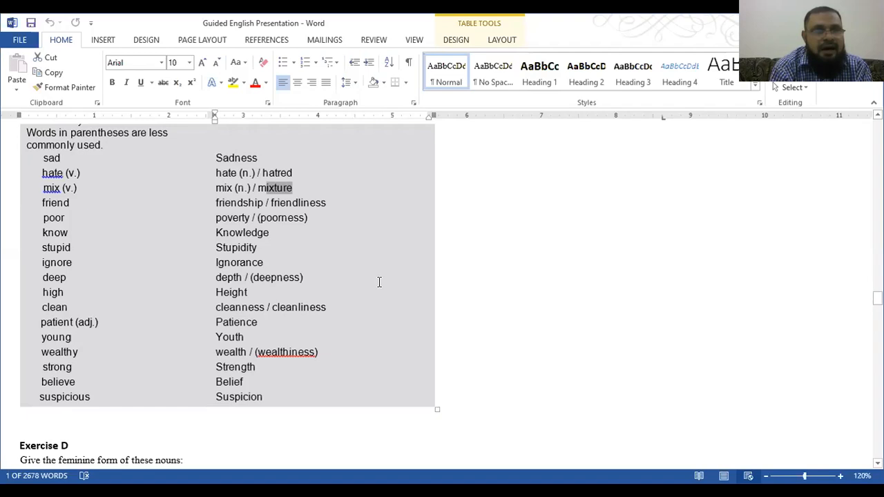
mouse_move(122, 249)
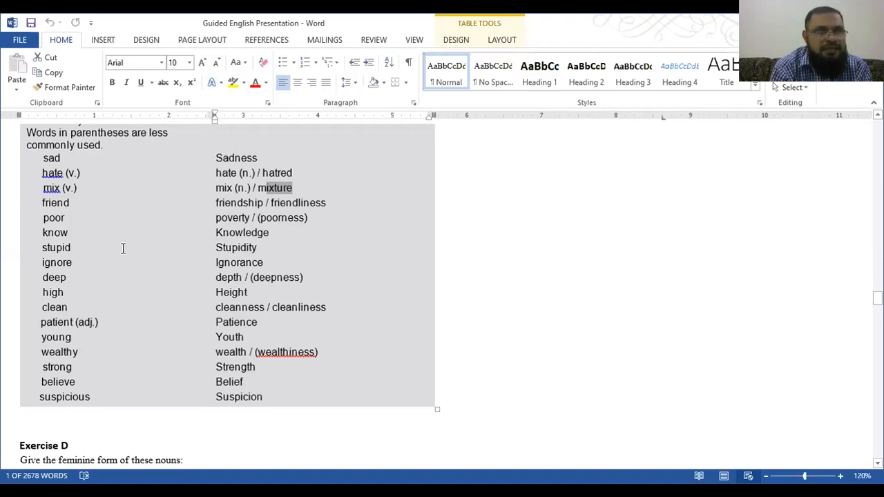
mouse_move(194, 289)
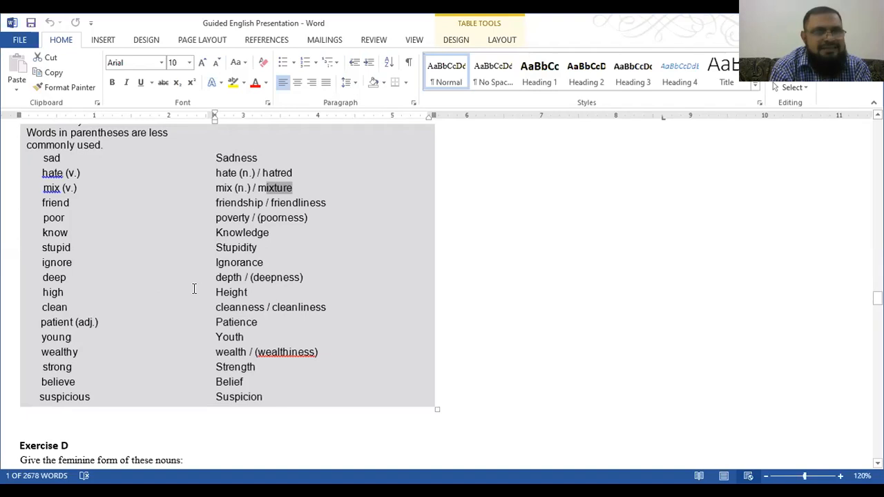
mouse_move(208, 277)
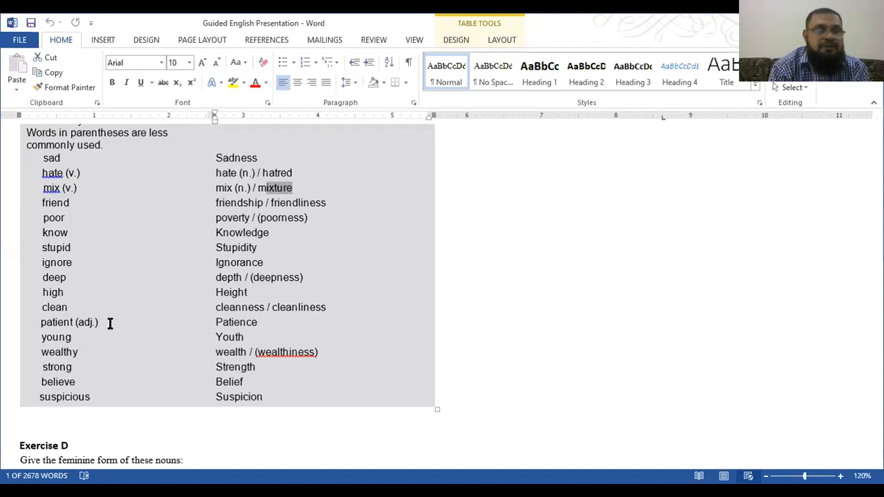
scroll(down, 3)
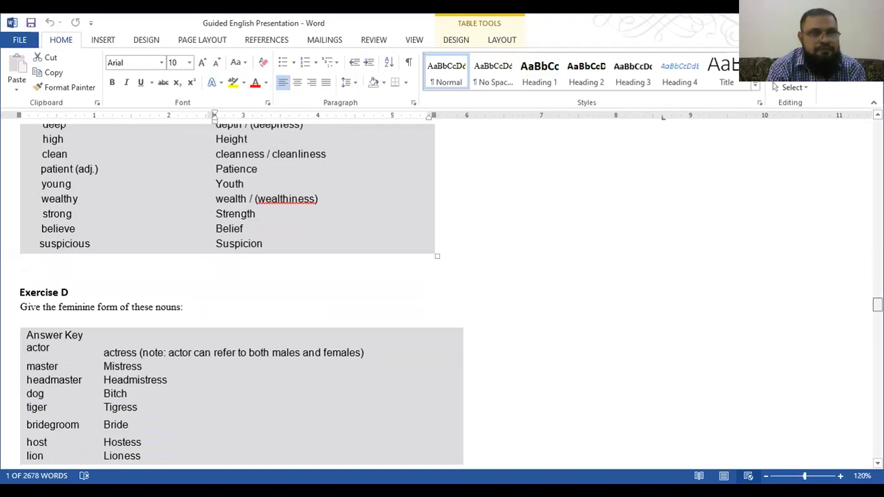
Scroll down to Exercise D's feminine-noun answer key and the Punctuation section below.
scroll(down, 3)
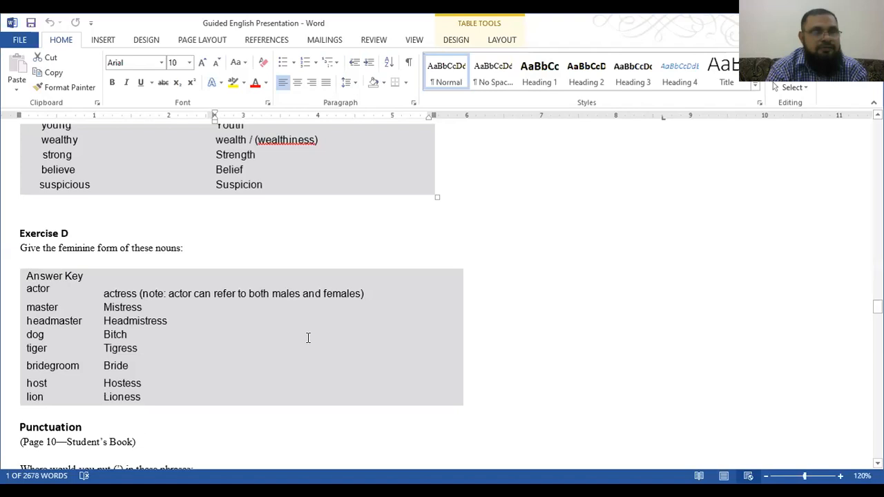
Scroll down to the Punctuation apostrophe answer key covering all eight phrases.
scroll(down, 3)
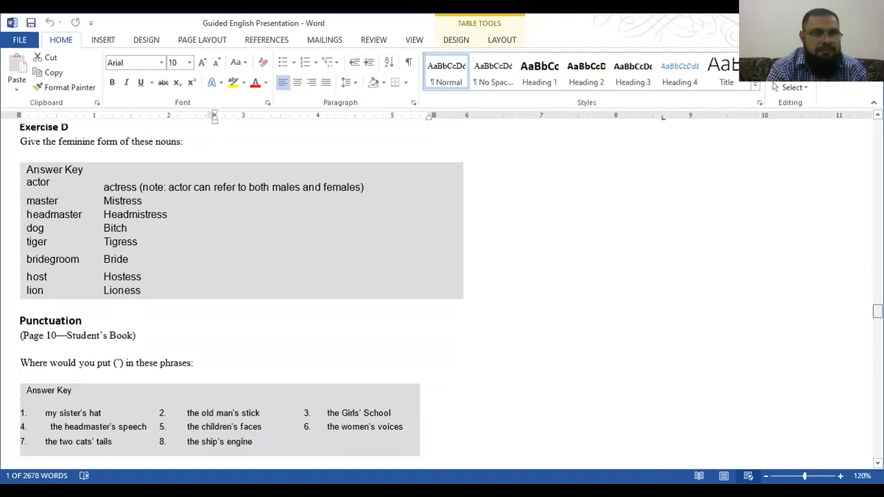
scroll(down, 3)
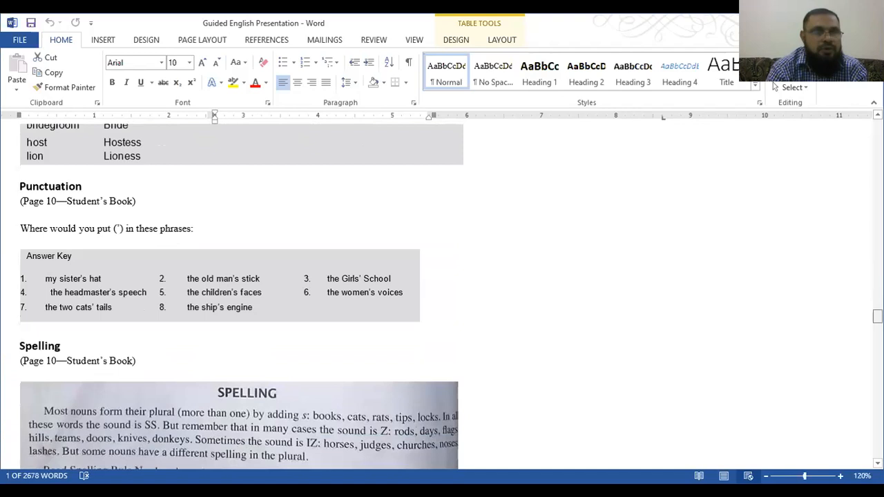
scroll(down, 3)
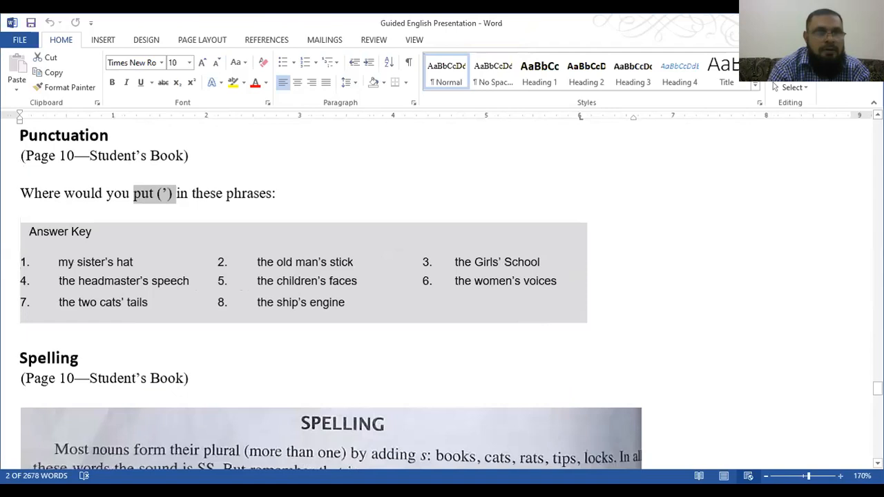
Click in the document to deselect before zooming the Punctuation answer key.
click(841, 476)
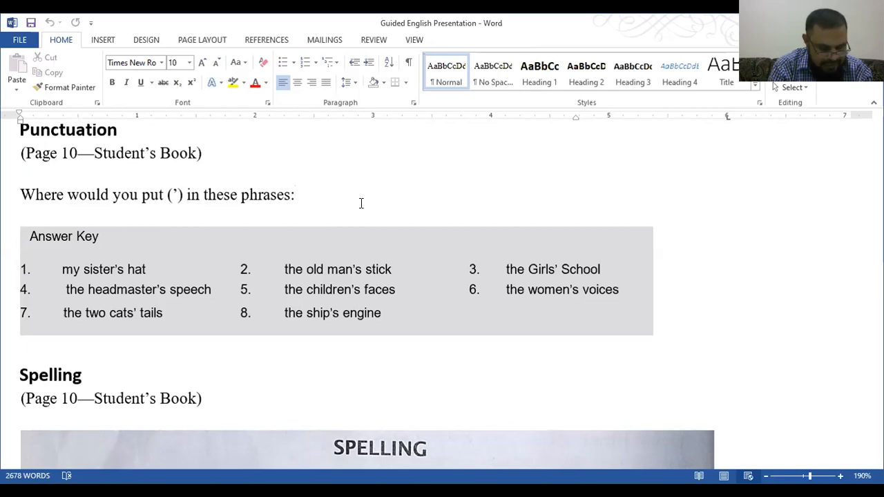
Remove the extra leading space before 'the headmaster's speech' in answer 4.
click(295, 195)
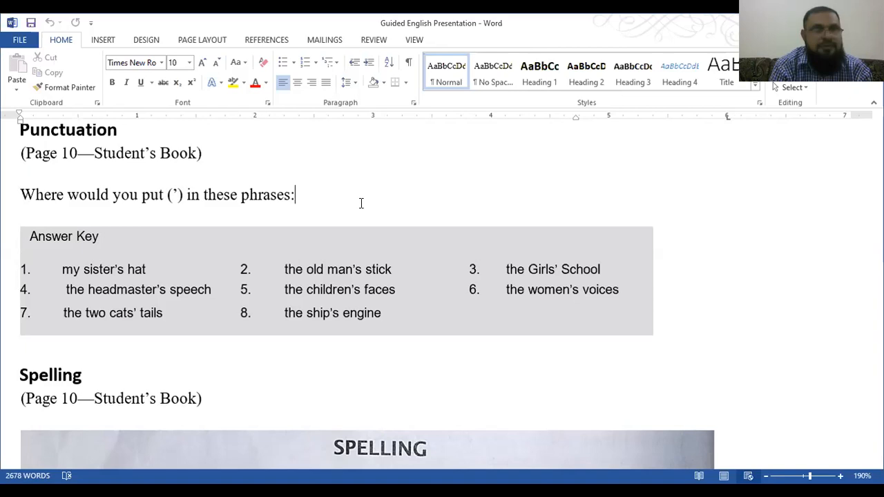
mouse_move(232, 271)
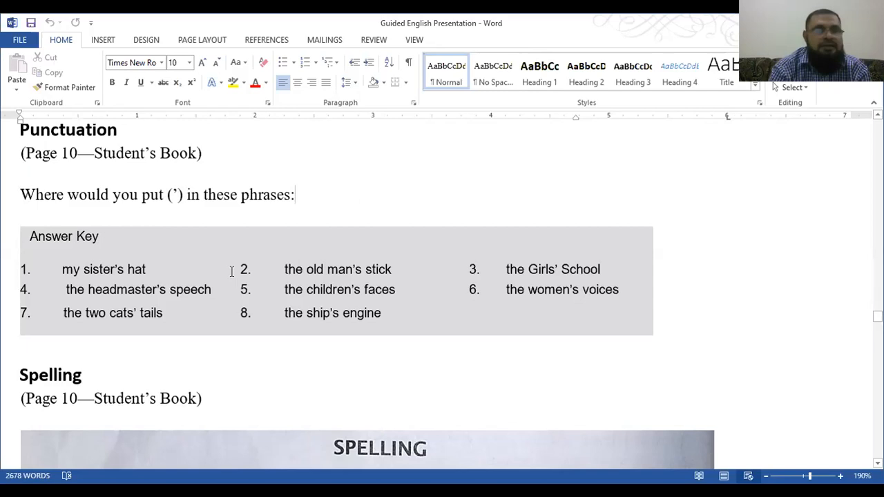
click(63, 289)
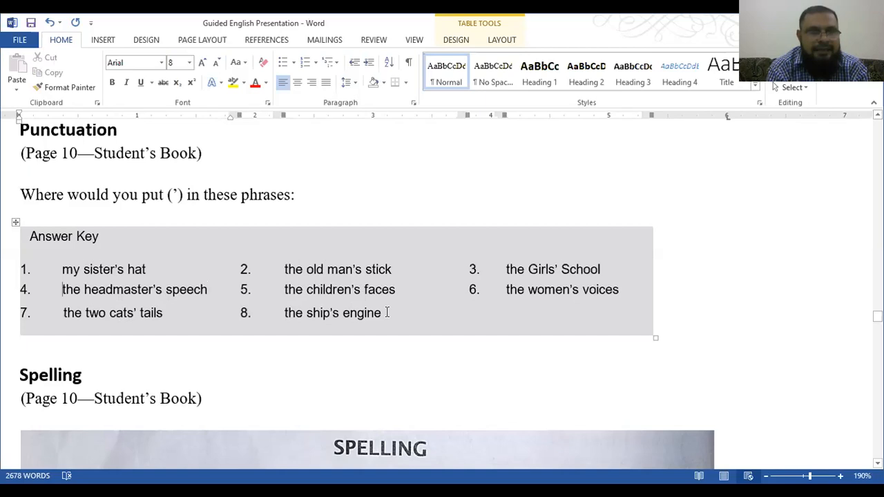
mouse_move(844, 375)
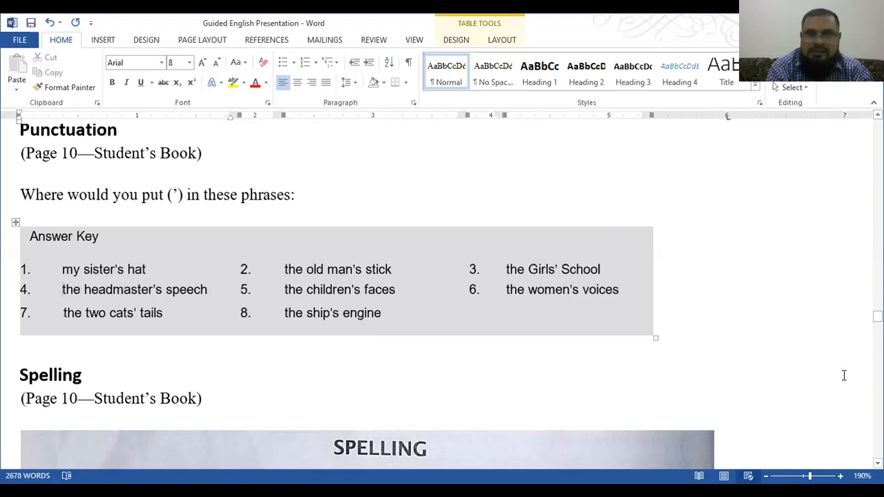
Scroll down to the Spelling section's page 10 plurals excerpt and rule note.
scroll(down, 3)
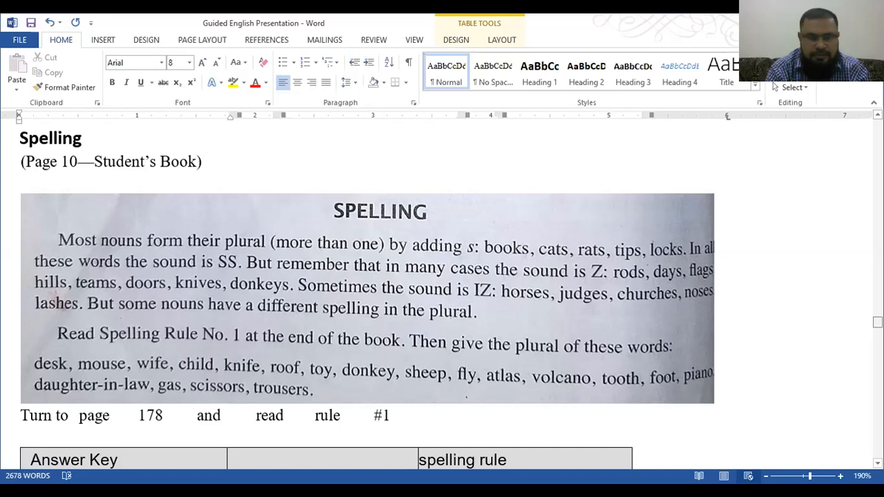
Scroll past the plurals answer key through 'trousers' to Useful Words and Phrases.
scroll(down, 3)
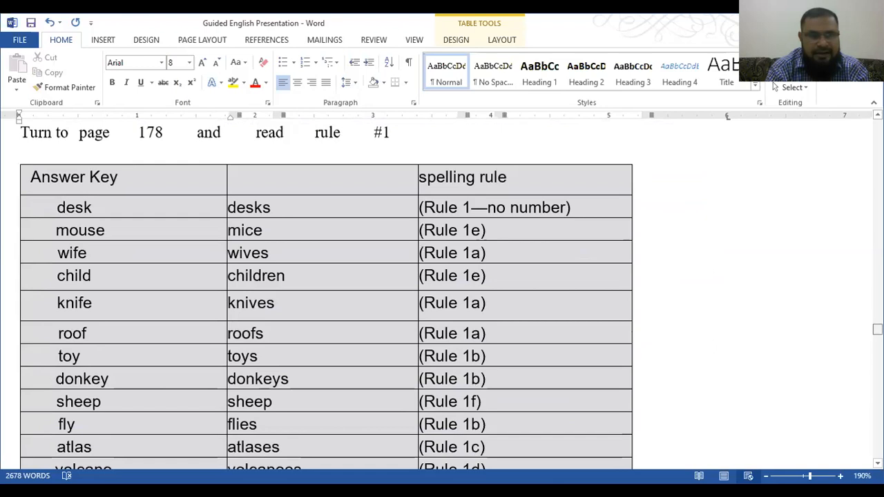
scroll(down, 3)
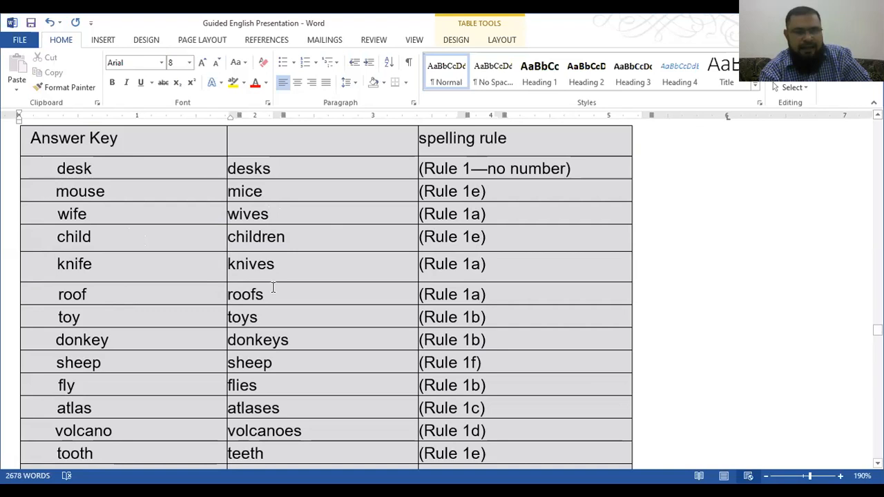
mouse_move(131, 328)
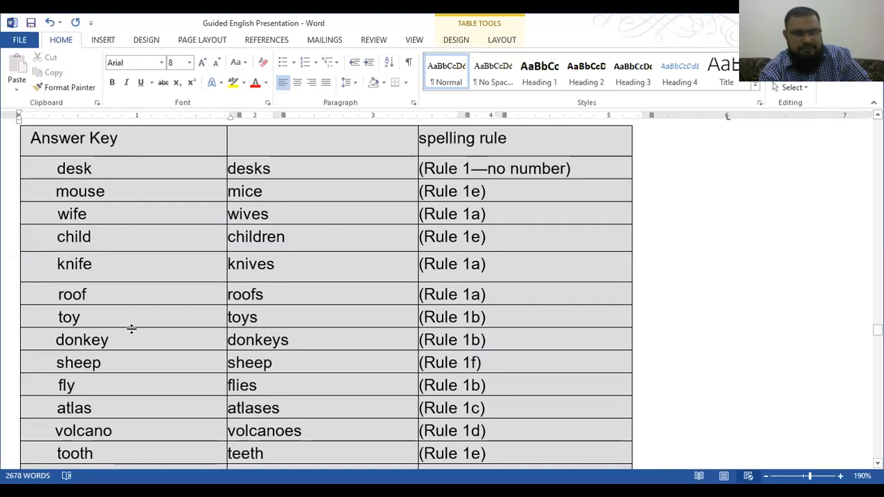
mouse_move(136, 368)
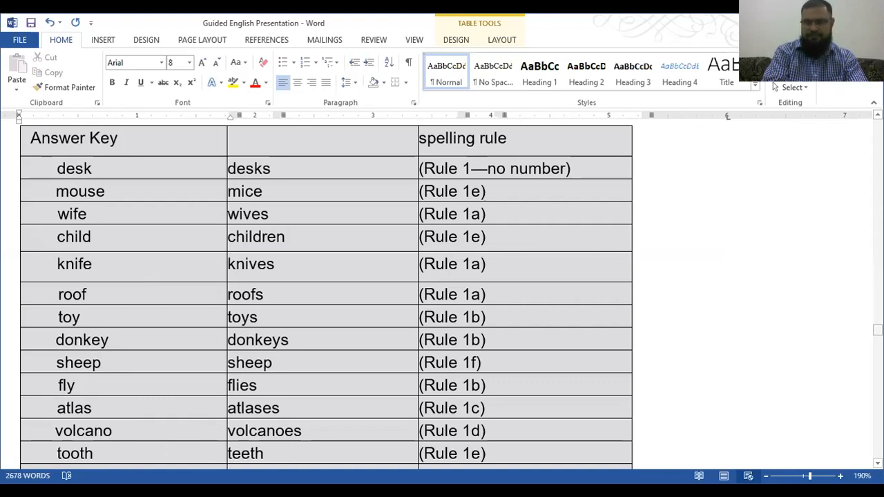
scroll(down, 3)
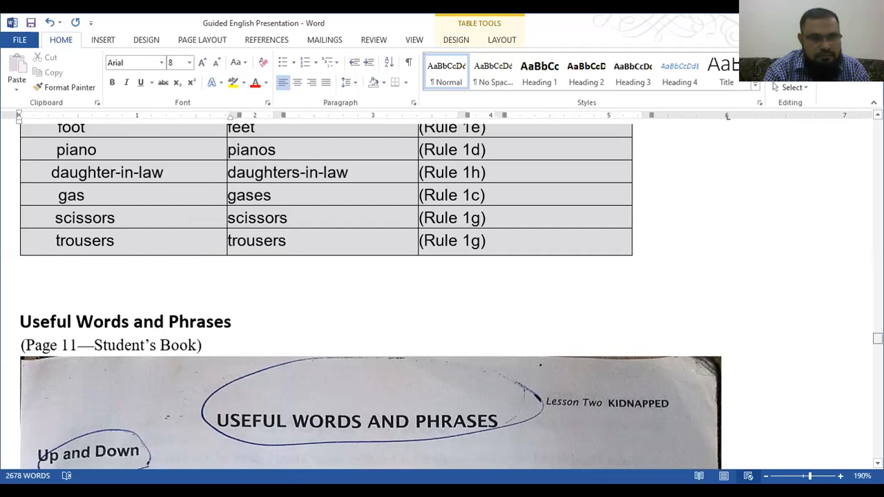
Scroll through Up and Down items 1–14 to the answer key beneath.
scroll(down, 3)
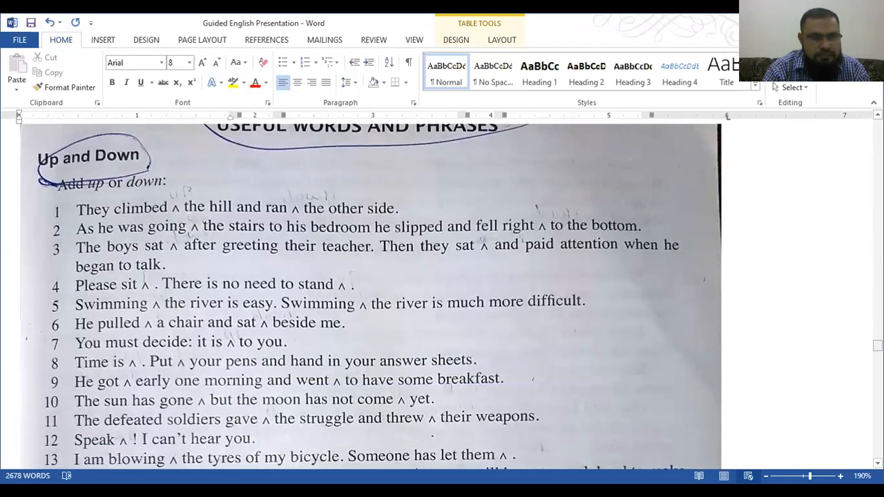
scroll(down, 3)
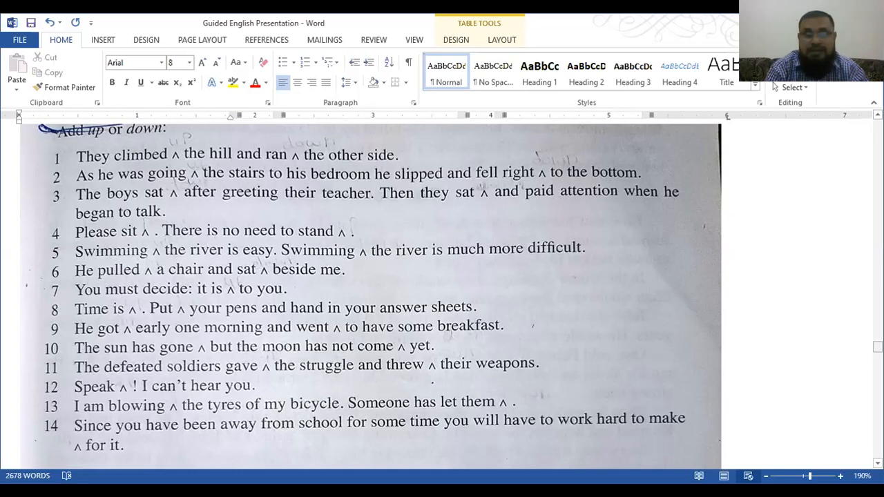
scroll(down, 3)
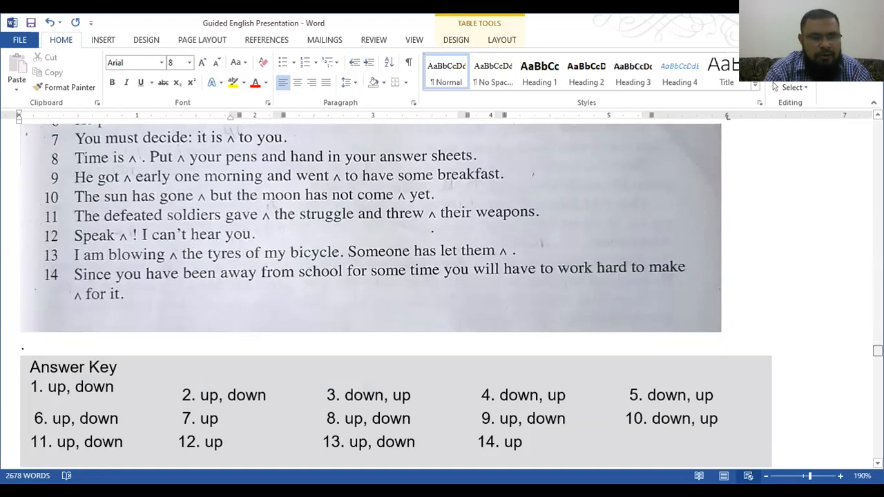
Scroll back up to the Up and Down instruction and item 1.
scroll(down, 3)
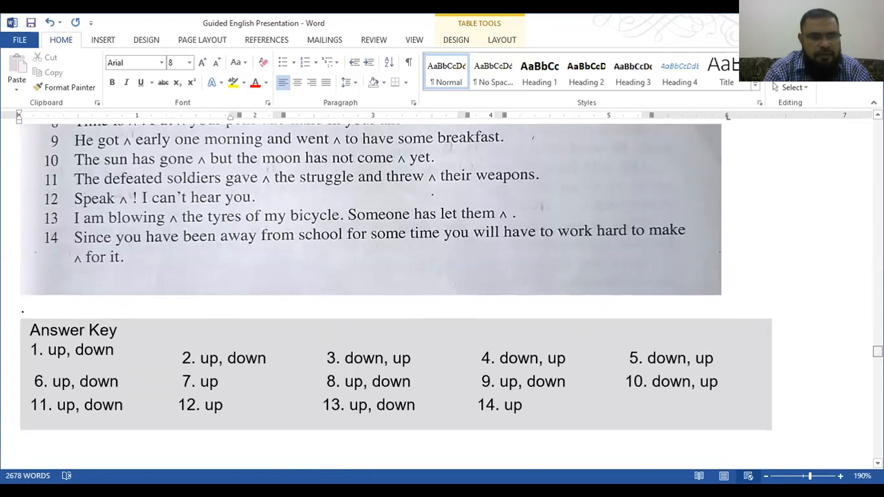
scroll(up, 3)
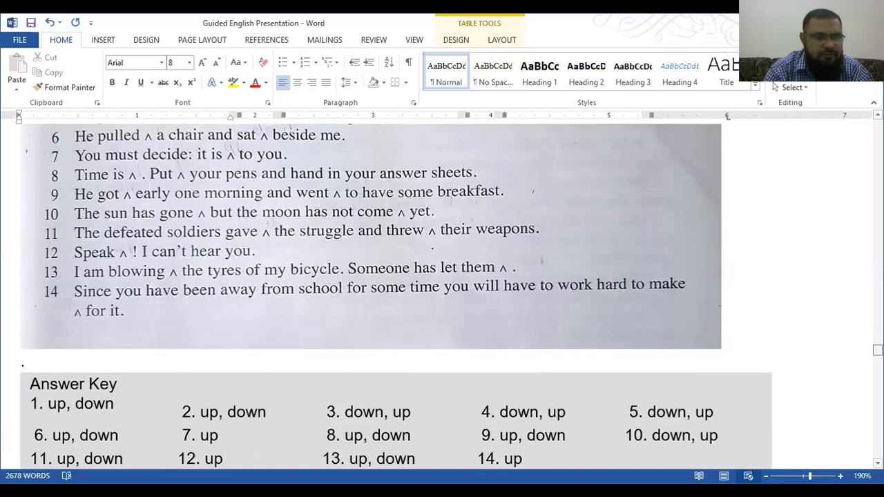
scroll(up, 3)
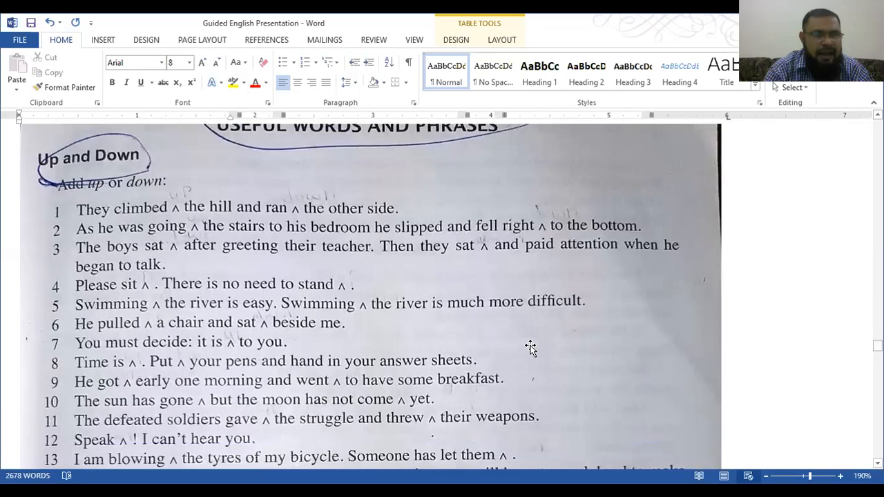
mouse_move(845, 377)
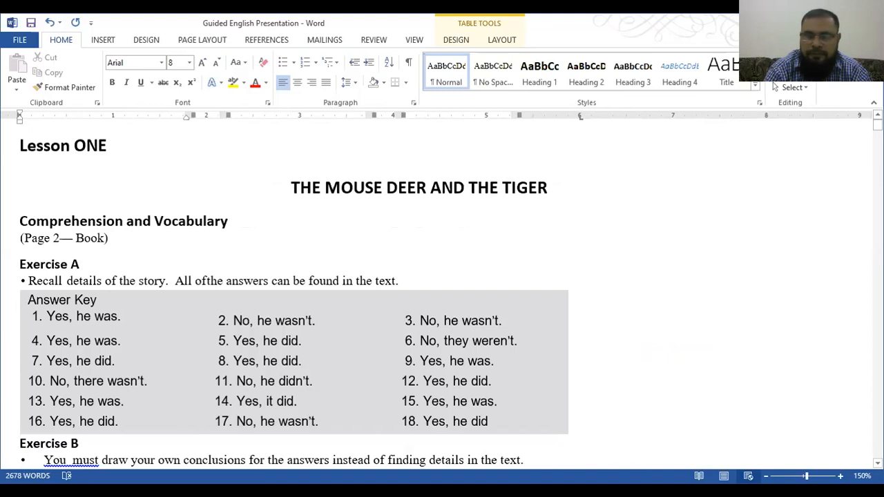
Scroll to the Up and Down exercise (items through 14) and set zoom to 120% to fit the answer key.
scroll(down, 3)
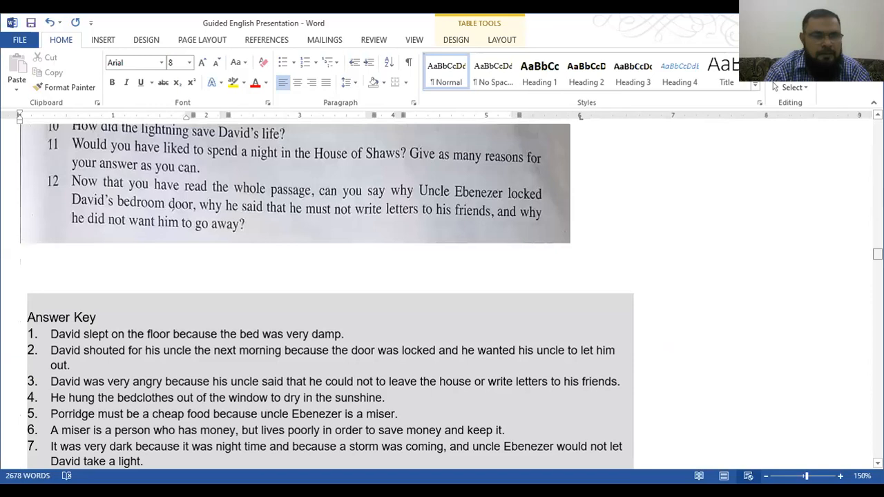
scroll(down, 3)
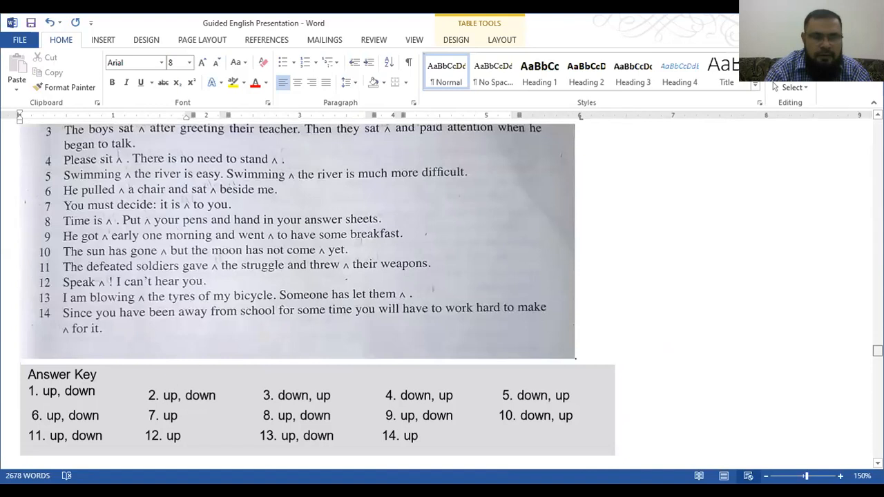
scroll(up, 3)
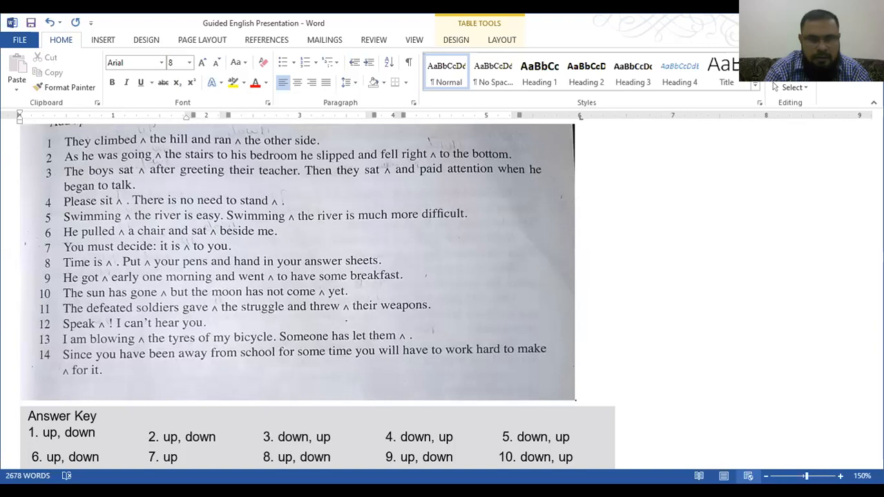
click(765, 476)
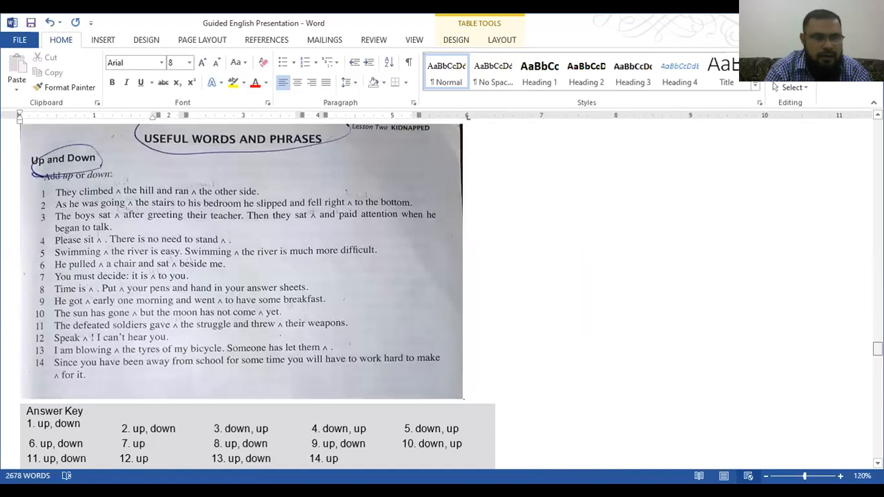
scroll(up, 3)
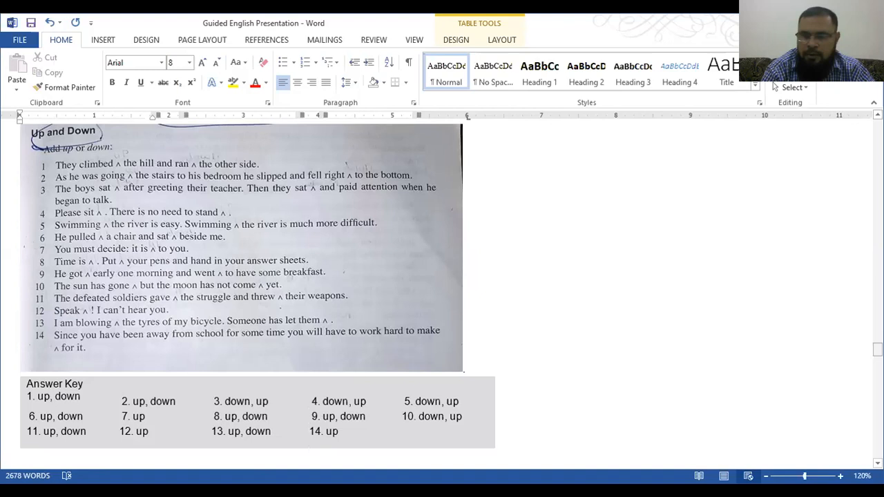
mouse_move(619, 374)
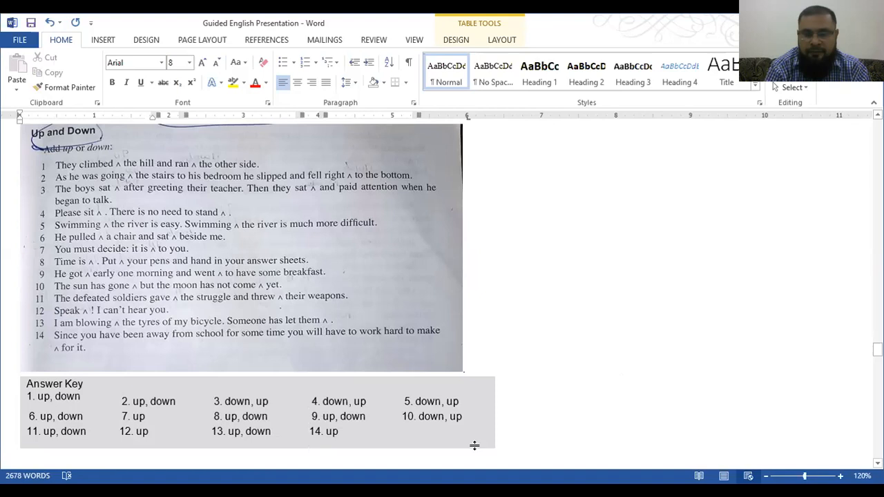
mouse_move(574, 295)
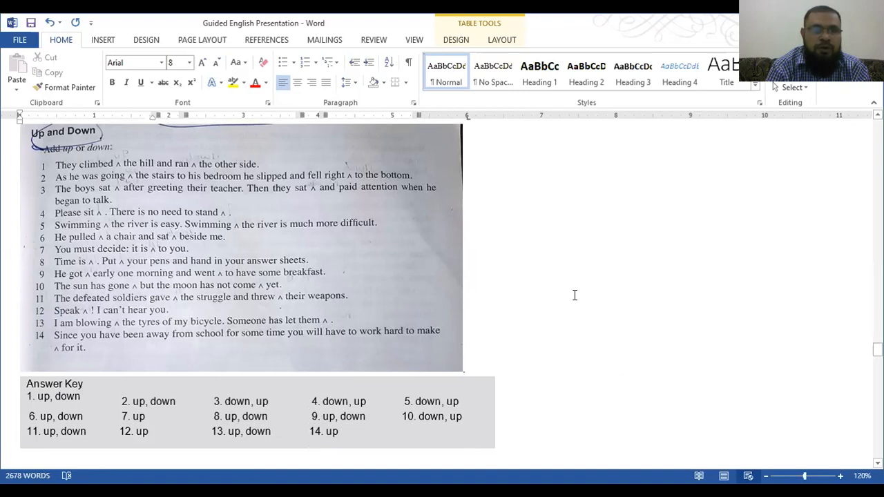
mouse_move(416, 270)
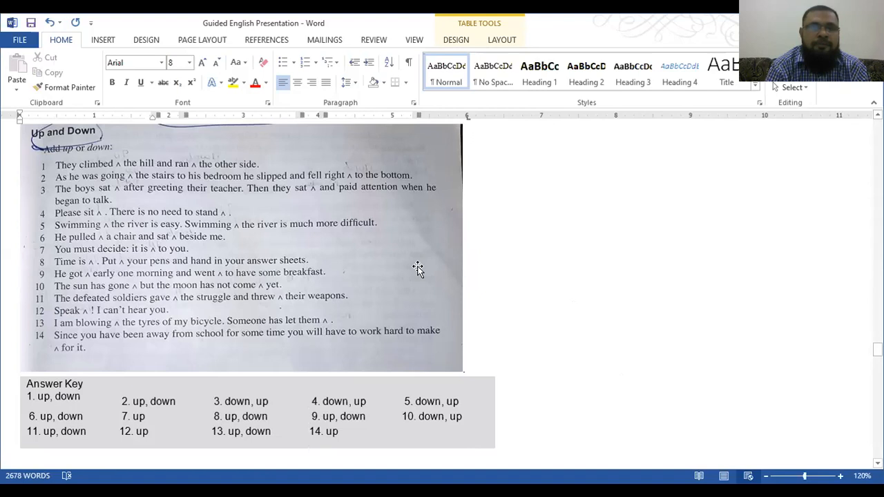
mouse_move(445, 47)
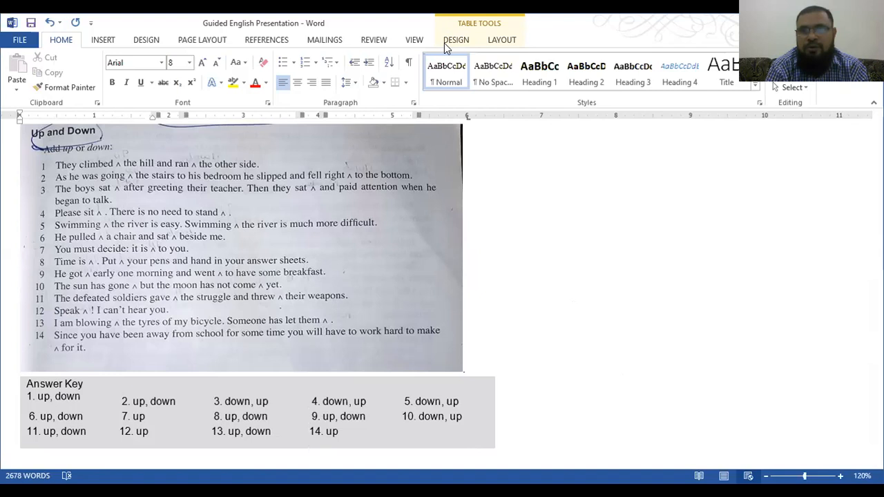